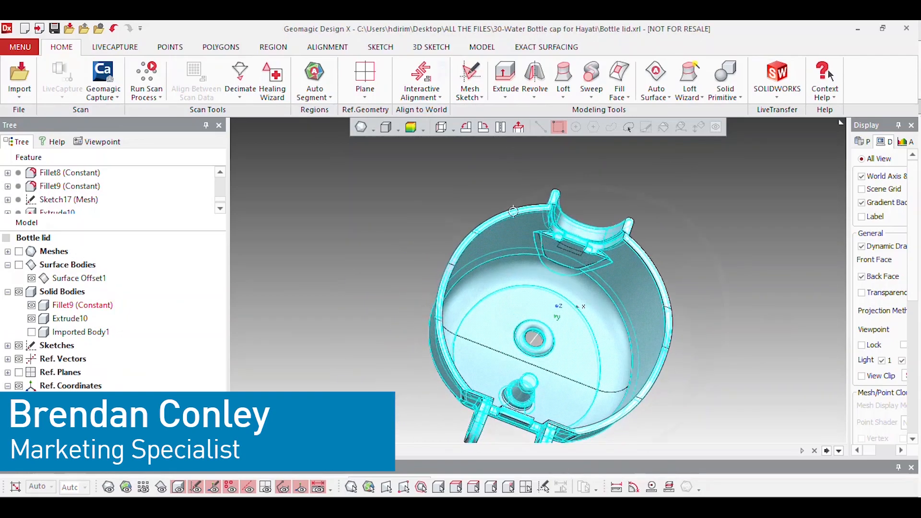
# - Roll the feature history forward past Fillet3 and show the lid's scan mesh
pyautogui.rightClick(56, 200)
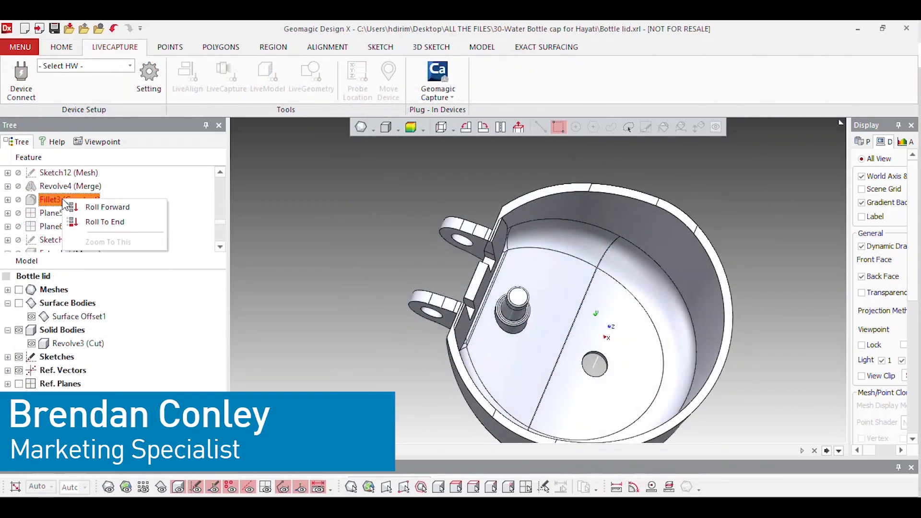
pyautogui.click(106, 207)
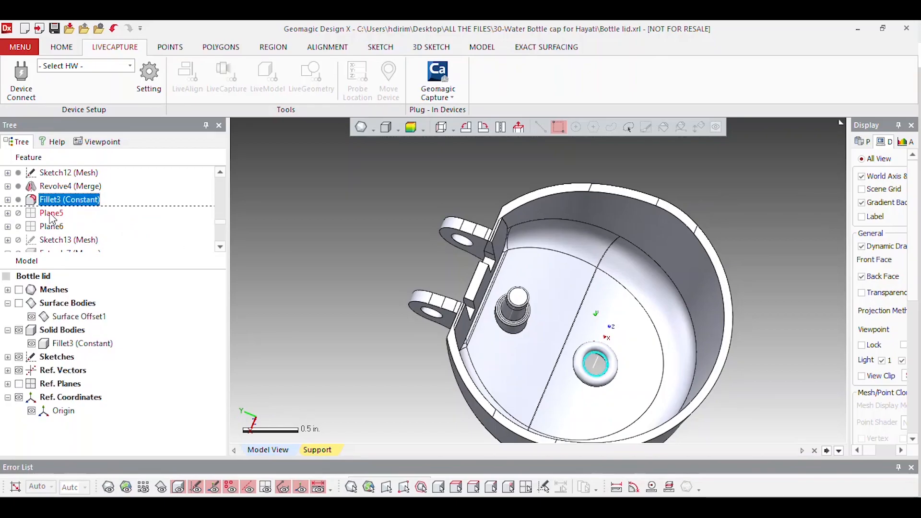
pyautogui.click(62, 47)
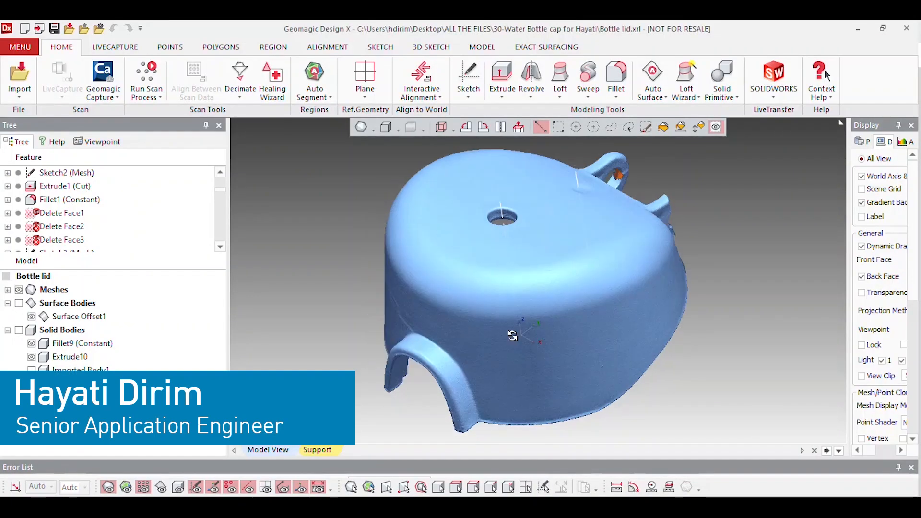
# - Roll the history back to Plane1, leaving only the first reference plane
pyautogui.moveTo(512, 335); pyautogui.dragTo(478, 247)
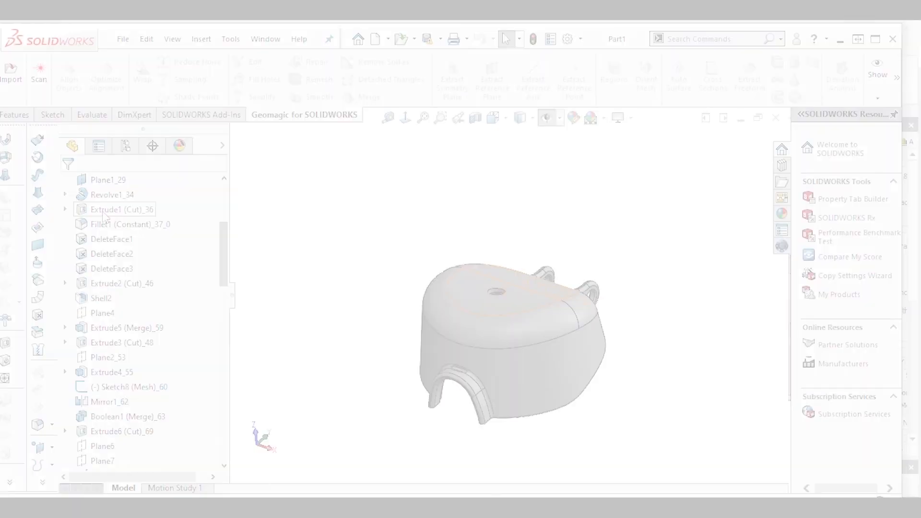
pyautogui.click(130, 223)
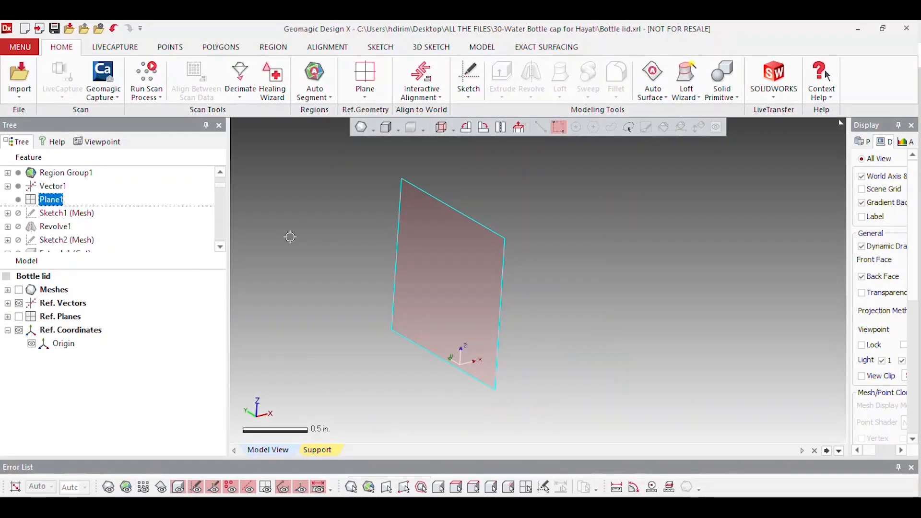
# - Review Surface Offset1 and the mesh setup of Sketch13 before transfer
pyautogui.click(66, 213)
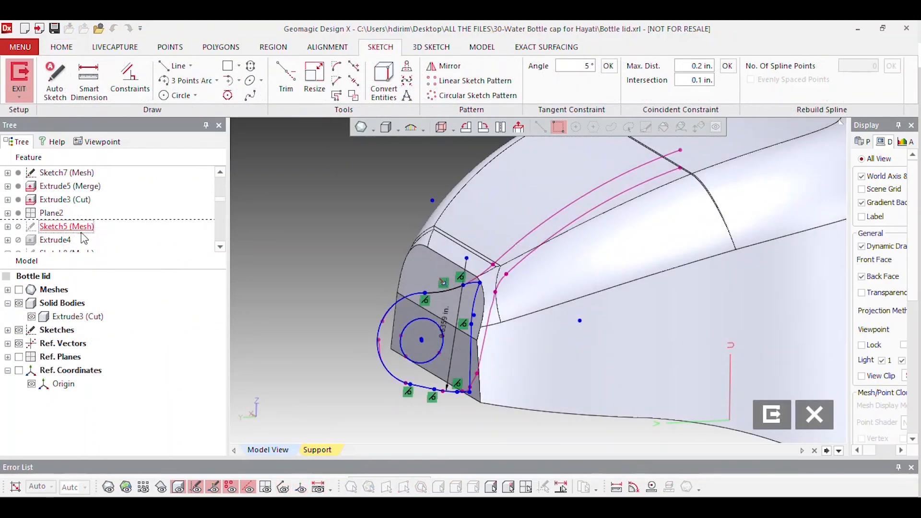
pyautogui.click(114, 47)
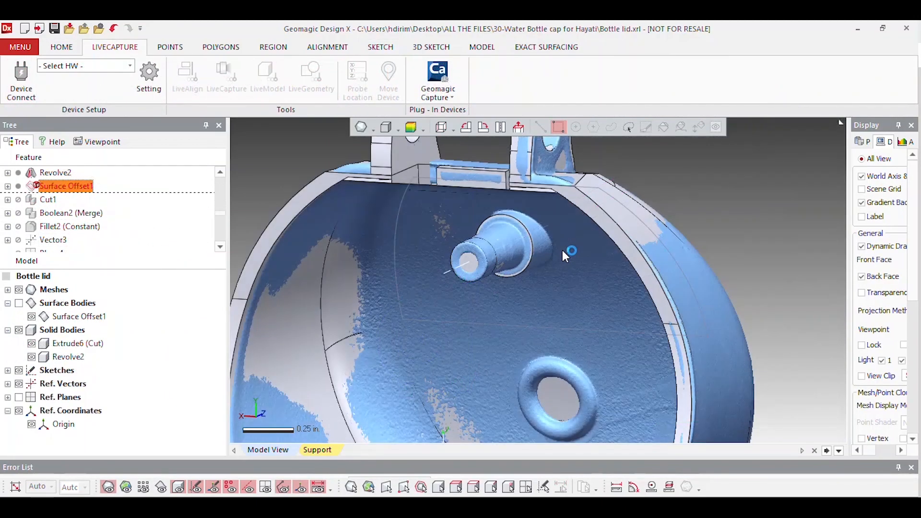
pyautogui.doubleClick(64, 186)
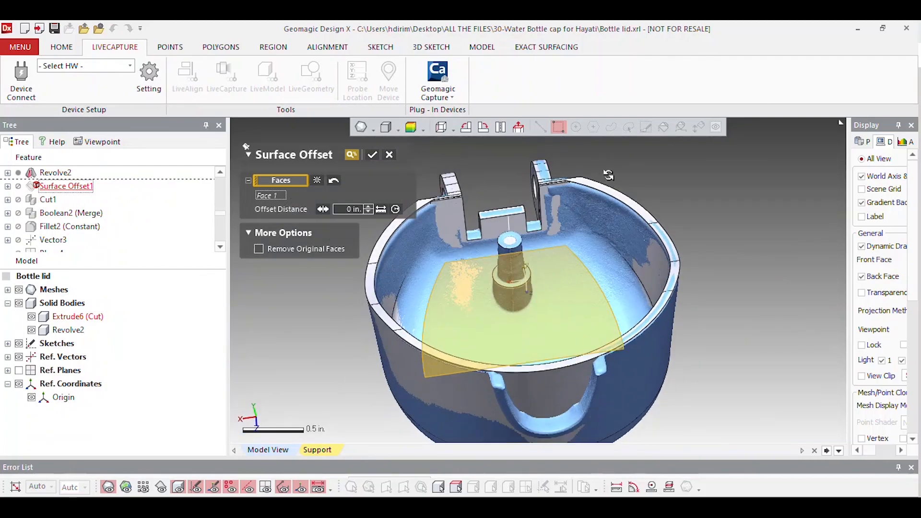
pyautogui.rightClick(56, 240)
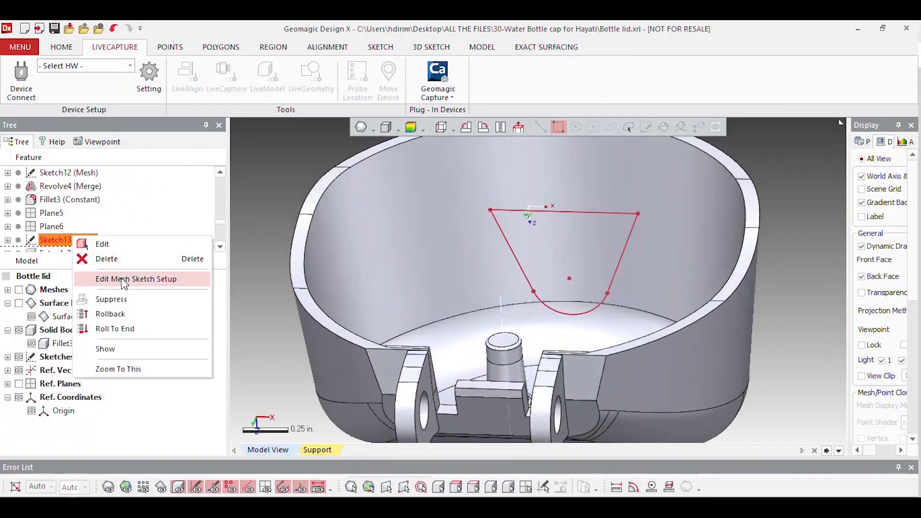
pyautogui.click(136, 279)
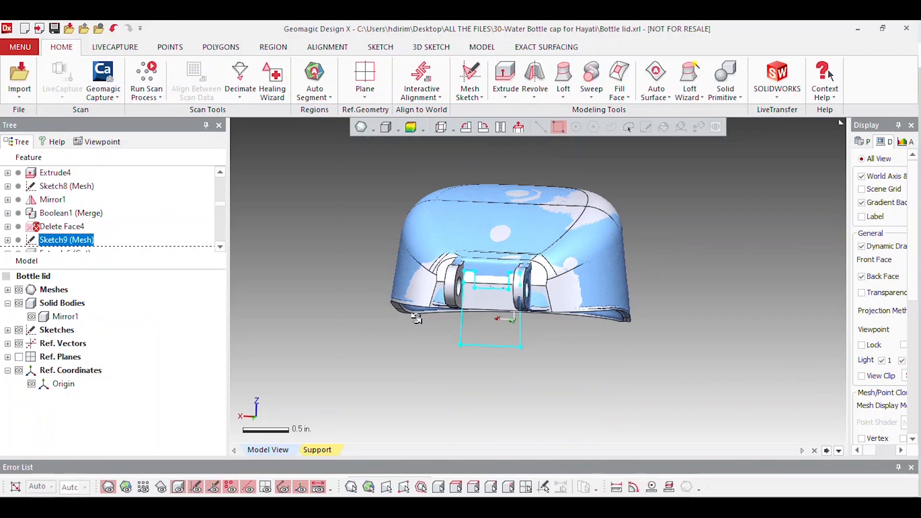
# - Send the lid to SOLIDWORKS 2018 via LiveTransfer, starting from the first feature
pyautogui.rightClick(53, 186)
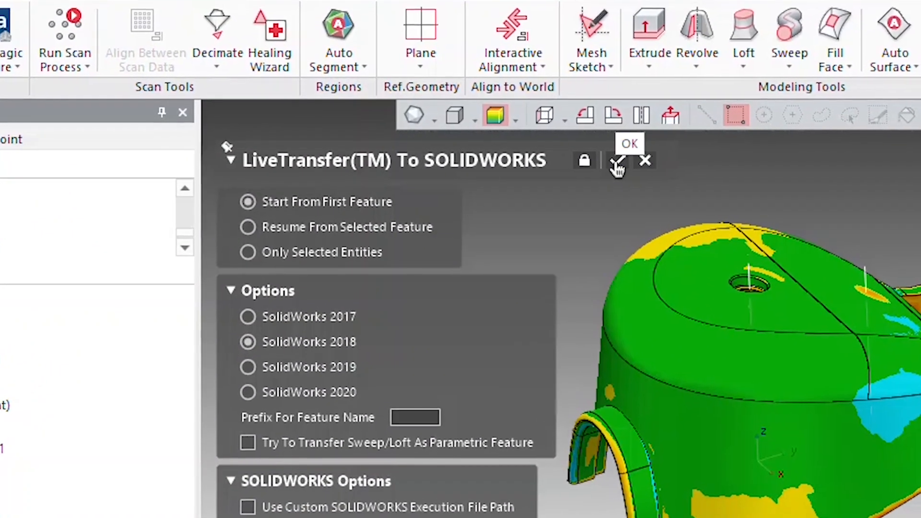
pyautogui.click(617, 163)
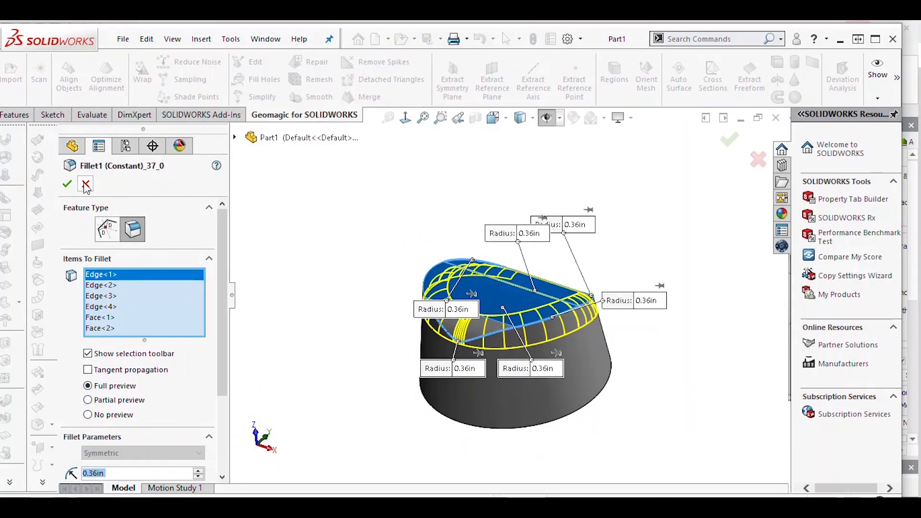
# - Cancel the Fillet1 edit, keeping its 0.36 in radius unchanged
pyautogui.click(86, 184)
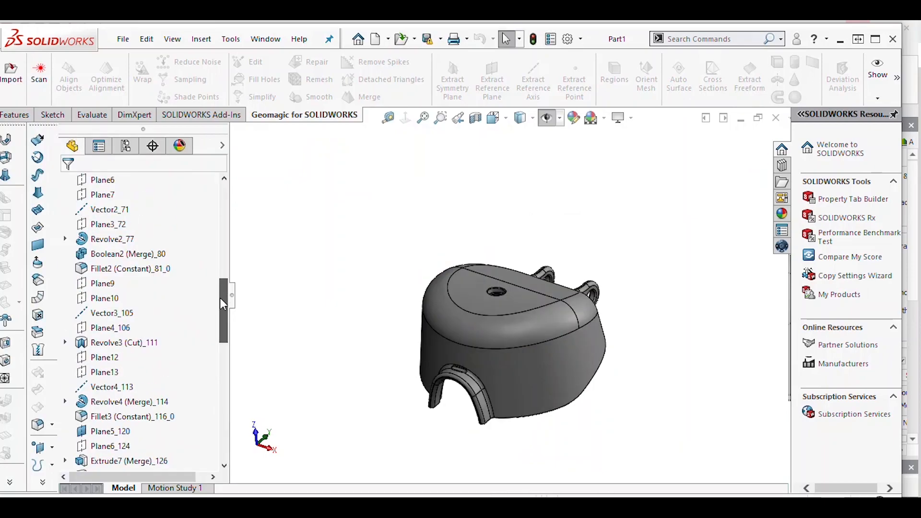